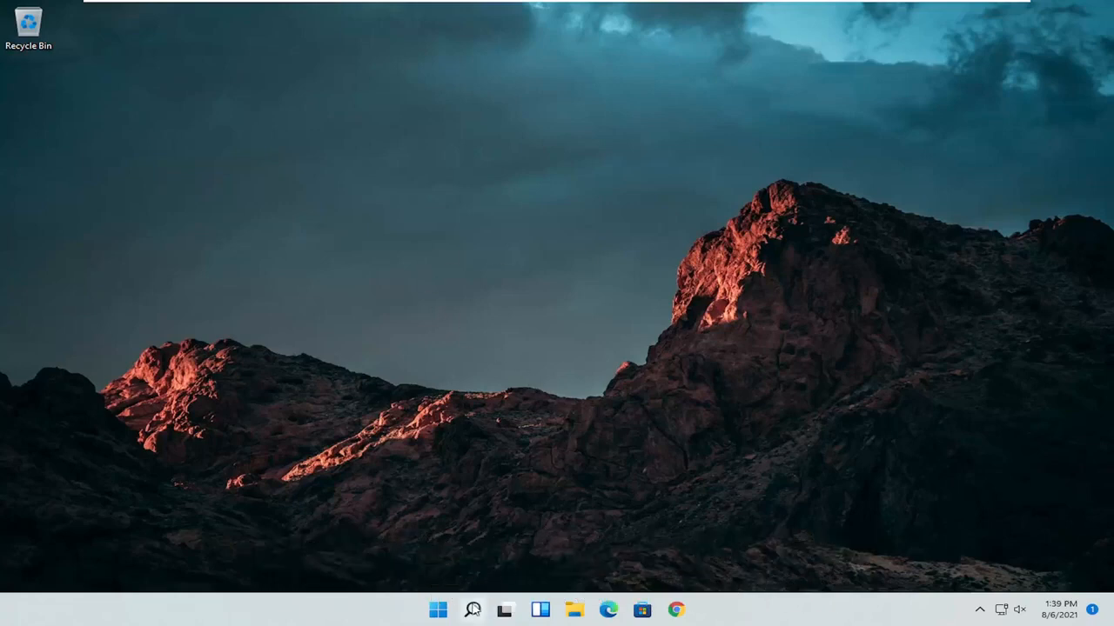
Find Control Panel from Start search and open it at its category home
{"action": "type", "text": "control Panel"}
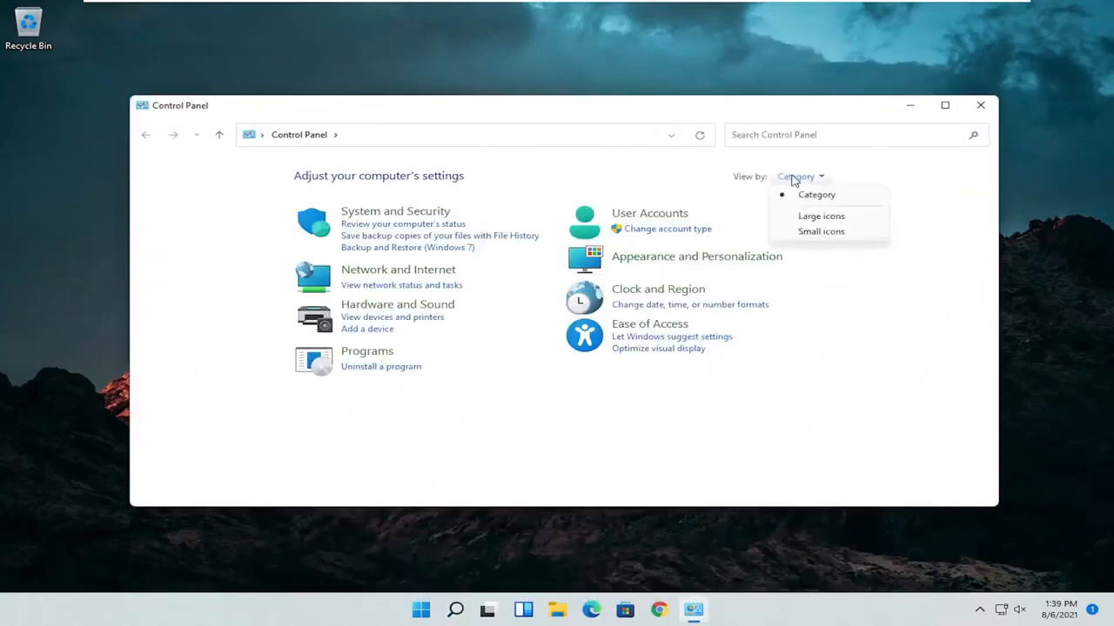
Switch Control Panel to Large icons so every item from AutoPlay to Troubleshooting is listed
{"action": "left_click", "coordinate": [821, 216]}
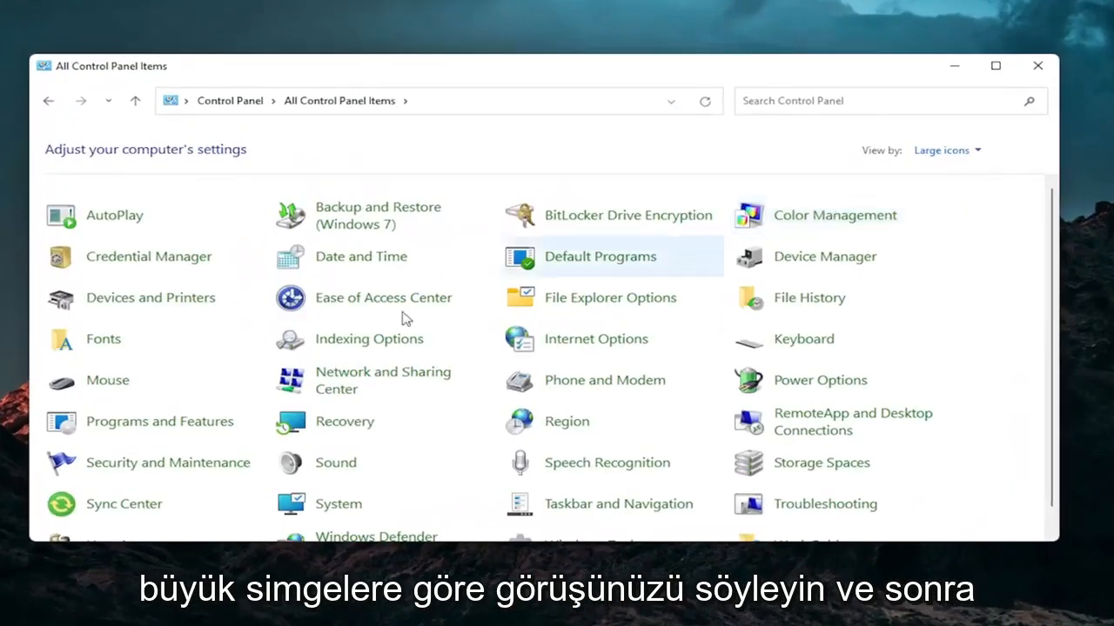
{"action": "mouse_move", "coordinate": [108, 381]}
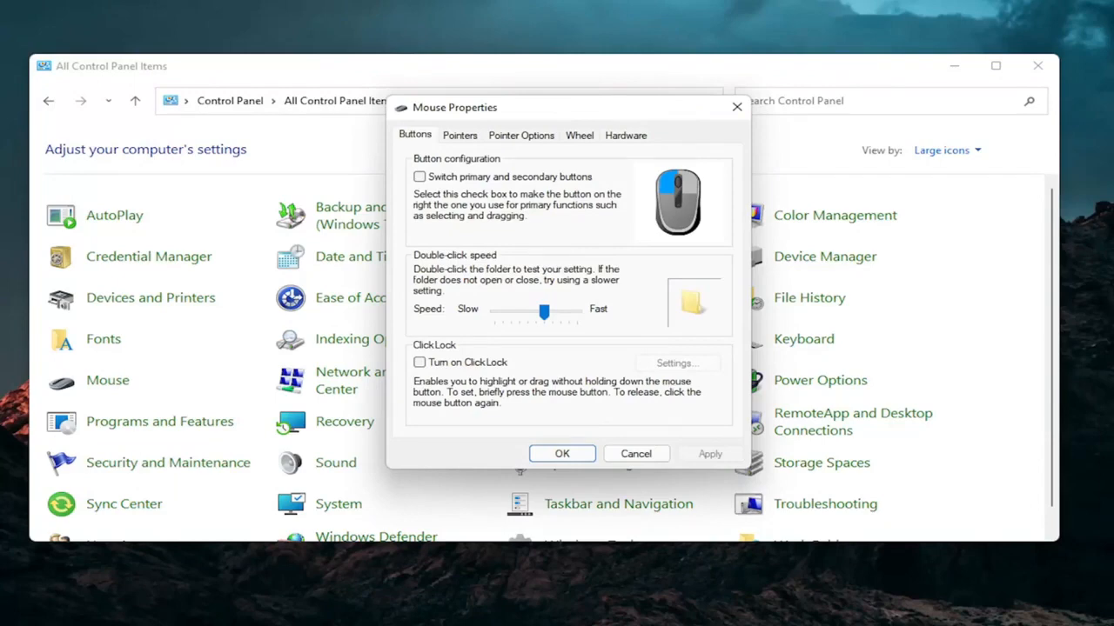
{"action": "mouse_move", "coordinate": [784, 178]}
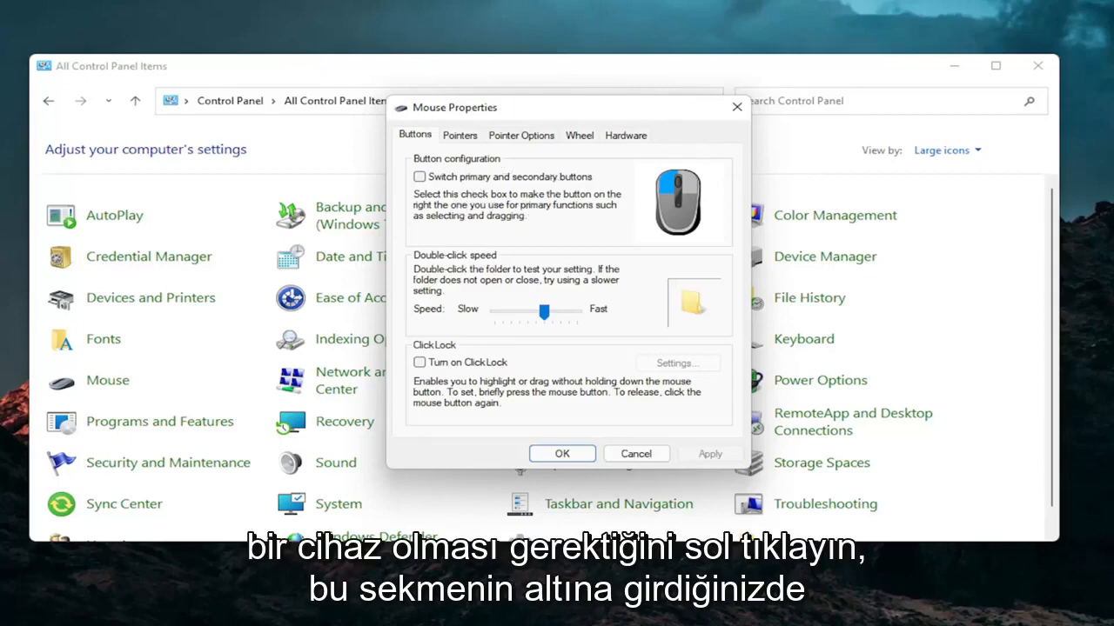
{"action": "mouse_move", "coordinate": [486, 240]}
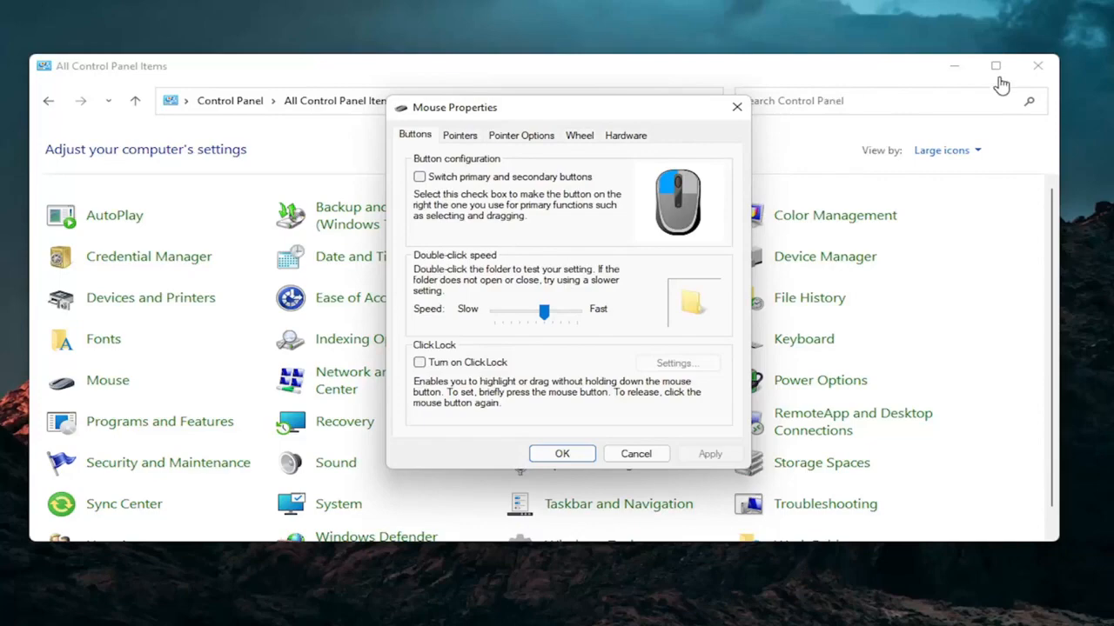
Dismiss Mouse Properties and start Update driver on the HID-compliant mouse in Device Manager
{"action": "left_click", "coordinate": [473, 609]}
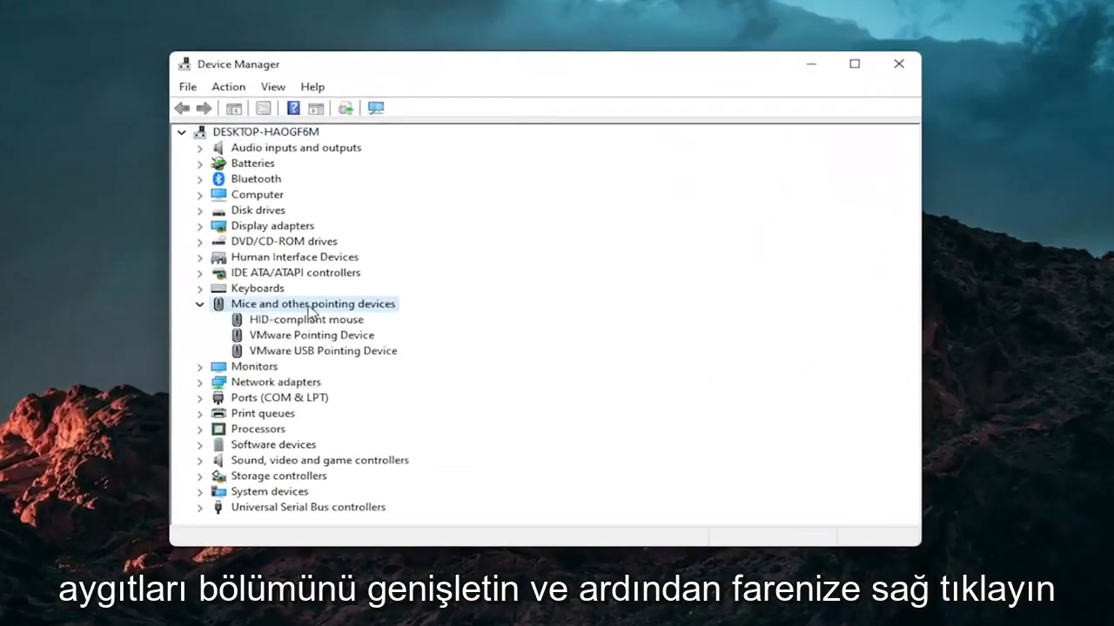
{"action": "right_click", "coordinate": [306, 320]}
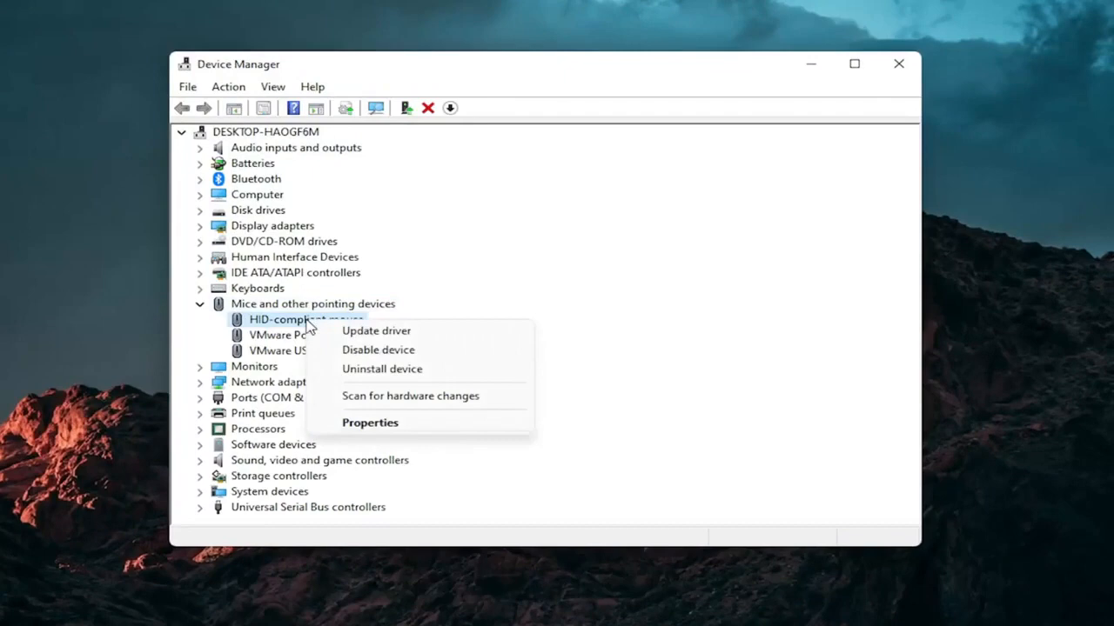
{"action": "left_click", "coordinate": [375, 330]}
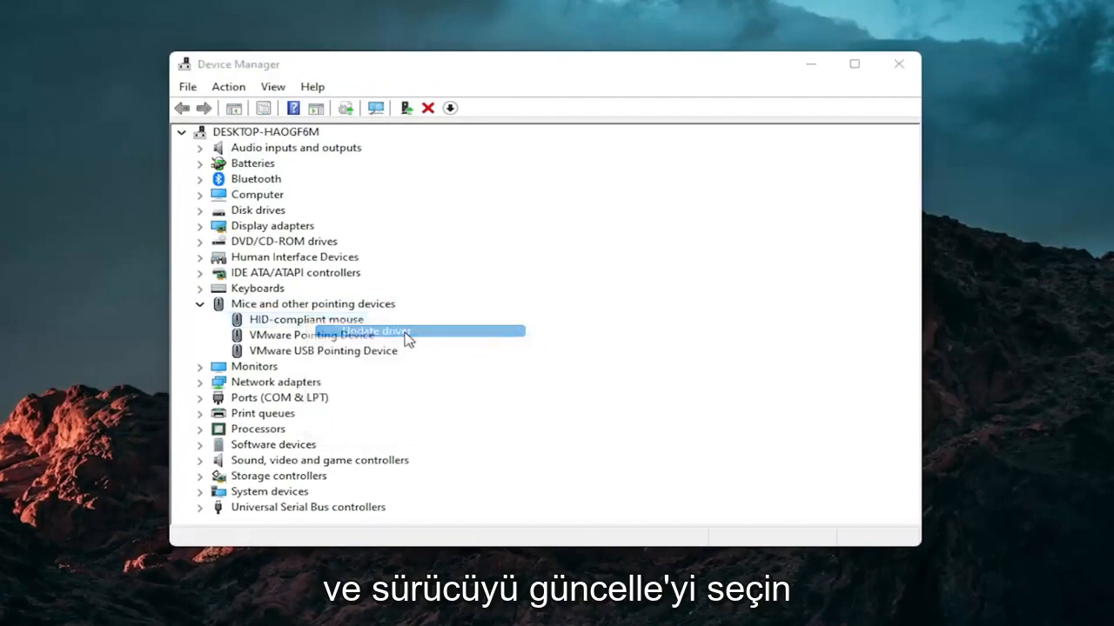
Reinstall the HID-compliant mouse driver from the compatible-drivers list, then close Device Manager
{"action": "left_click", "coordinate": [372, 331]}
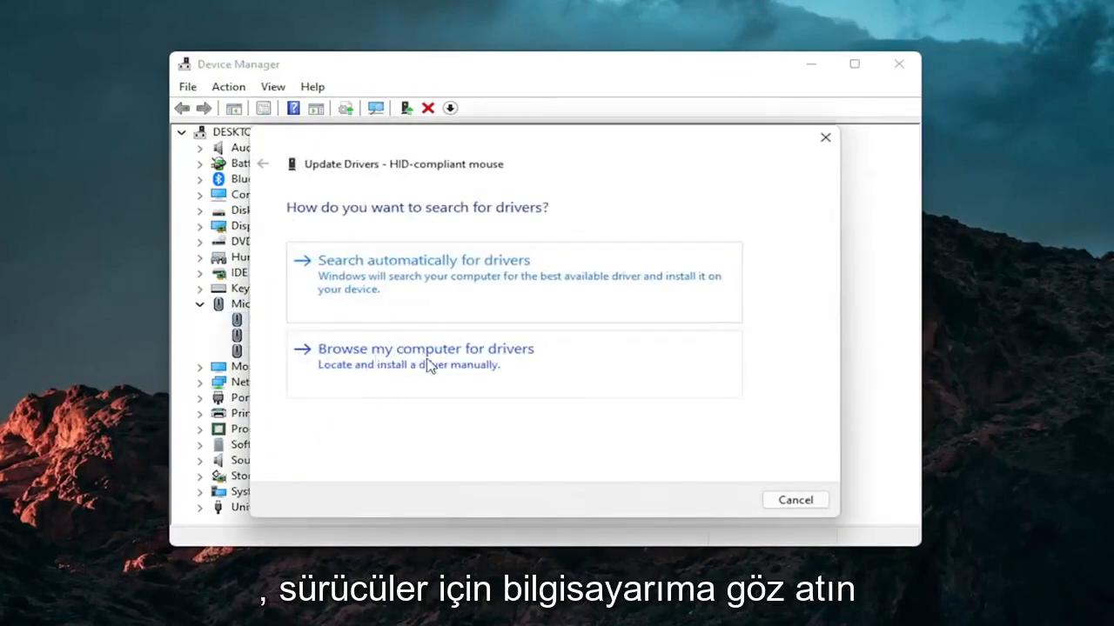
{"action": "left_click", "coordinate": [425, 348]}
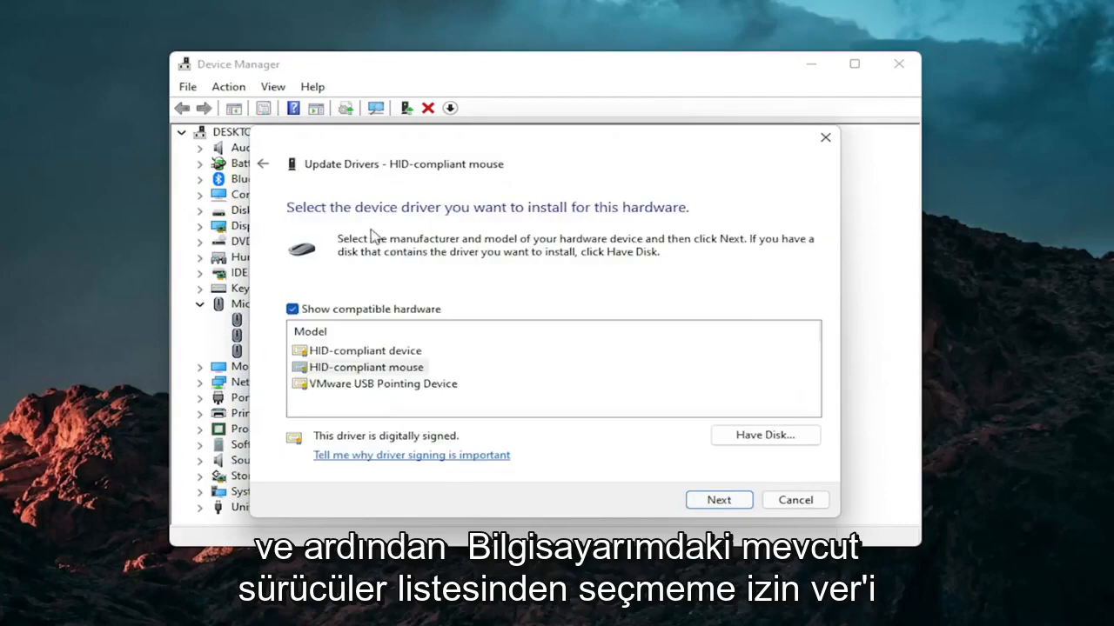
{"action": "left_click", "coordinate": [265, 163]}
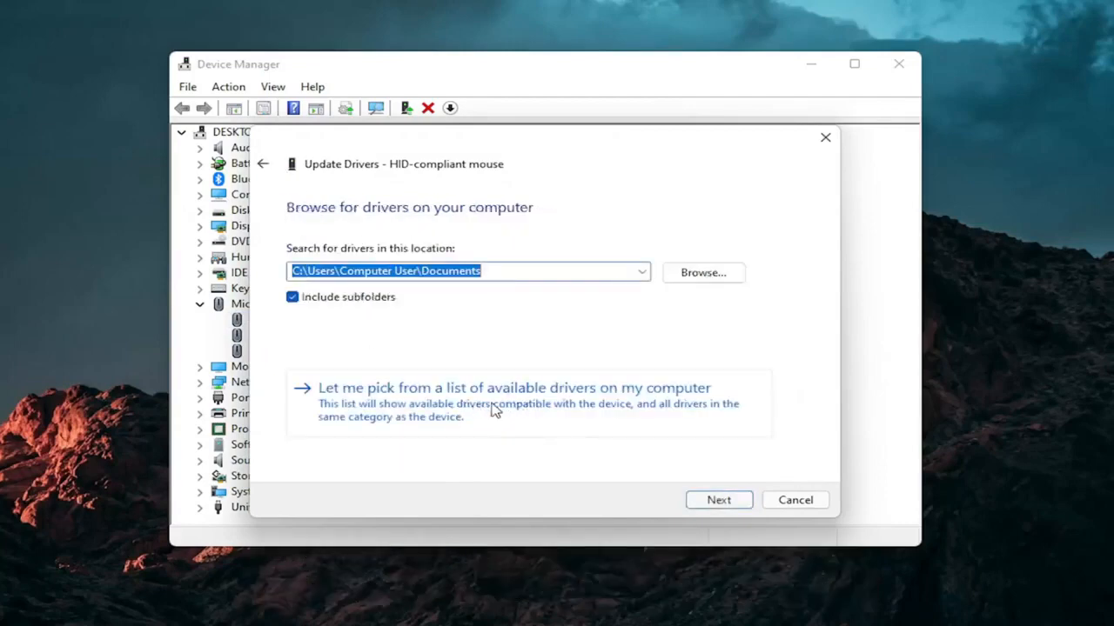
{"action": "left_click", "coordinate": [513, 387]}
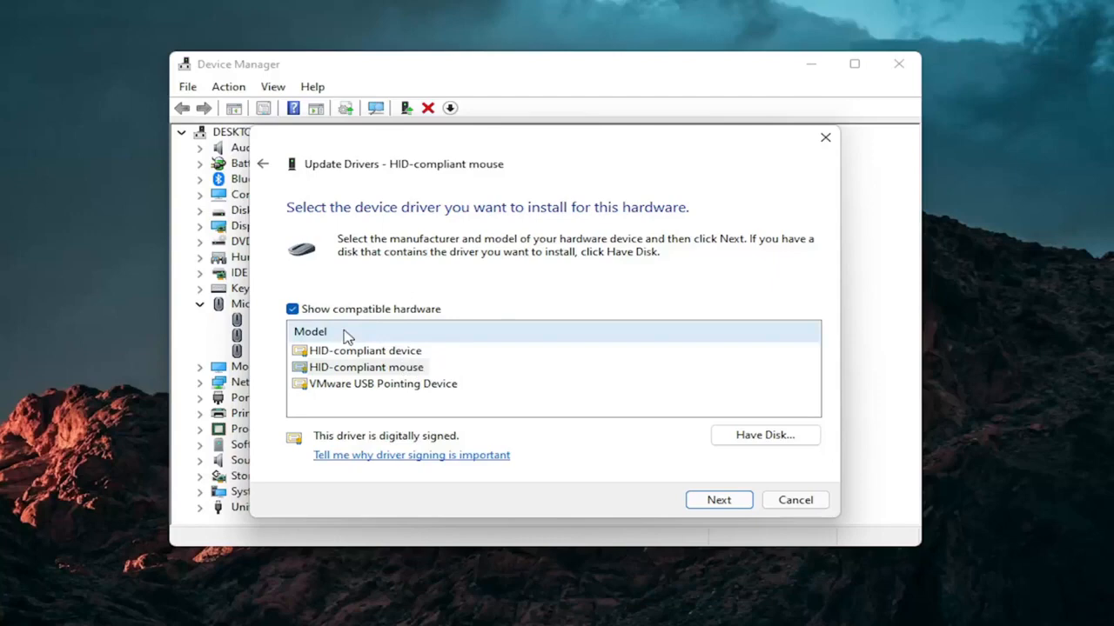
{"action": "left_click", "coordinate": [717, 499]}
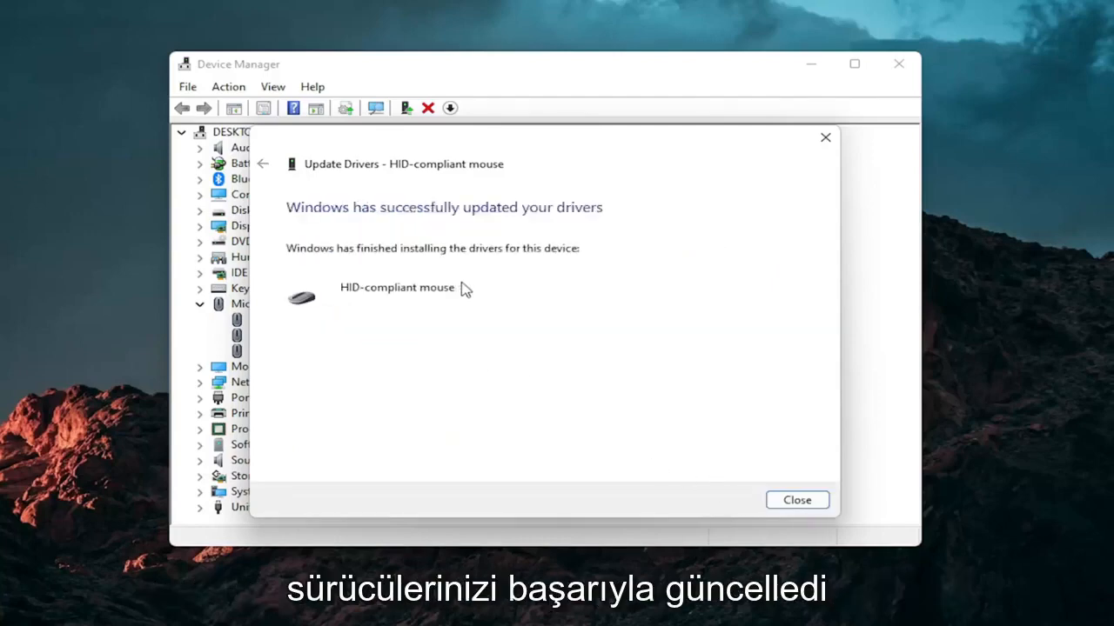
{"action": "left_click", "coordinate": [795, 499]}
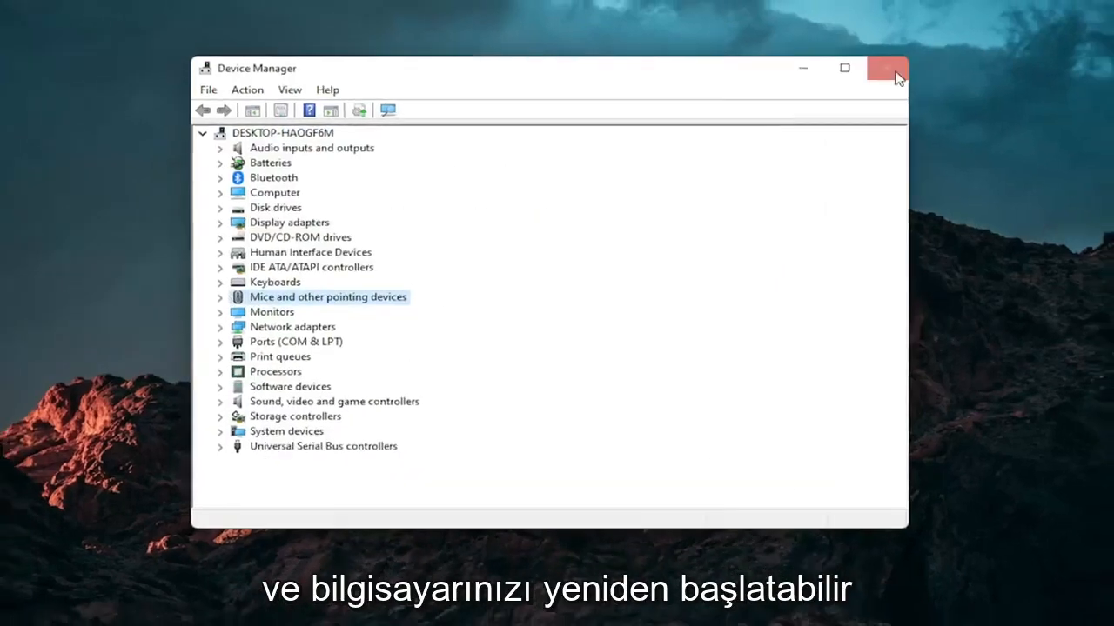
{"action": "left_click", "coordinate": [887, 67]}
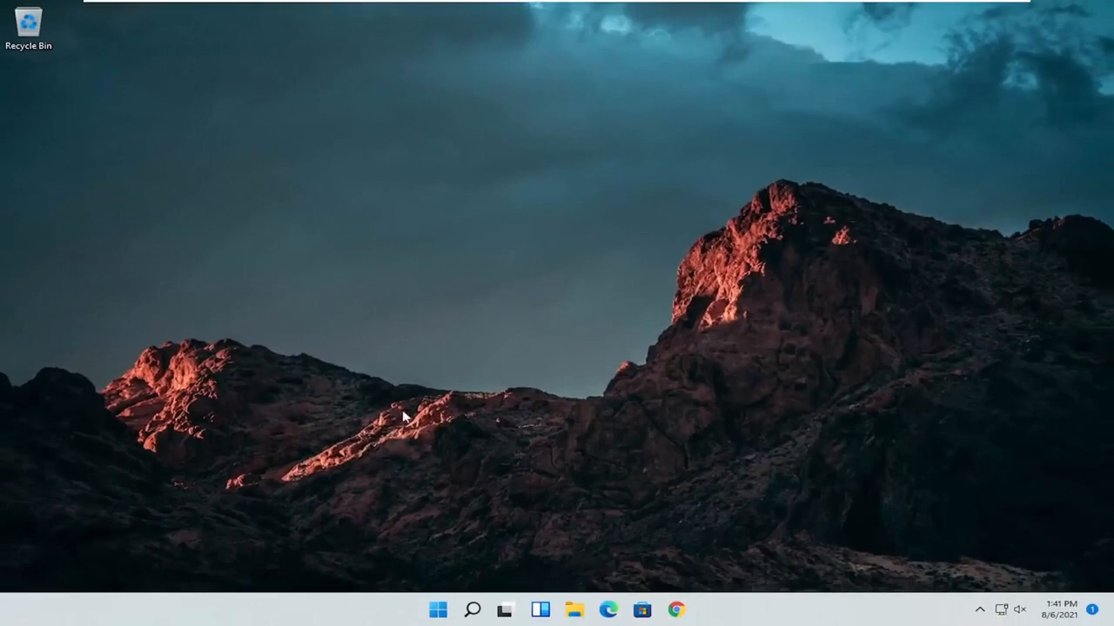
Reach Other troubleshooters via a 'troubleshoot settings' search and run the Keyboard troubleshooter
{"action": "left_click", "coordinate": [474, 609]}
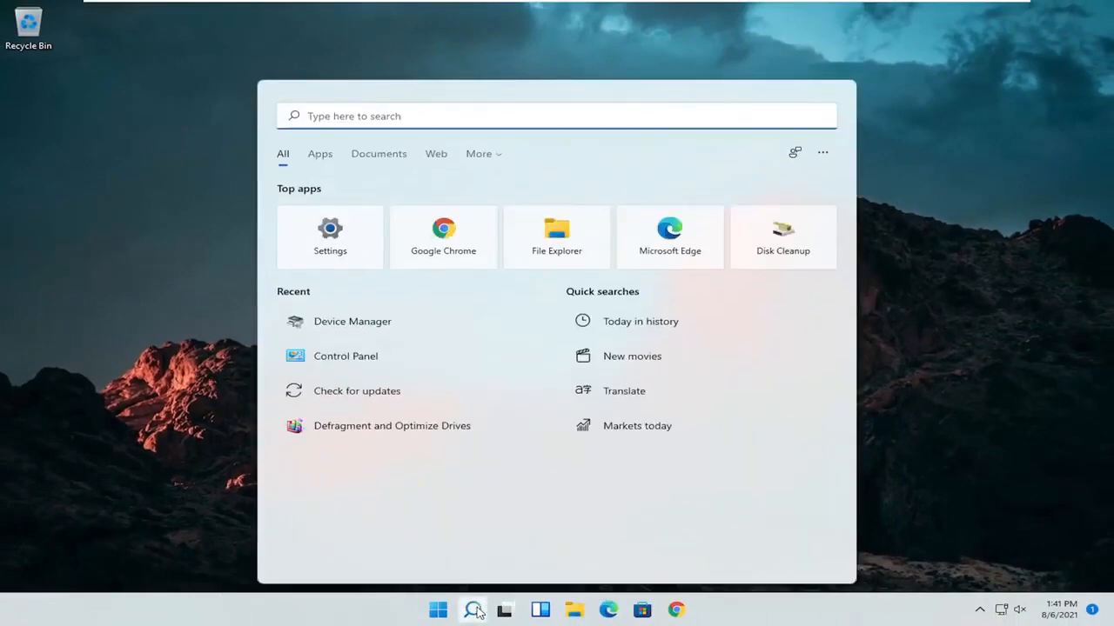
{"action": "type", "text": "troubleshoot settings"}
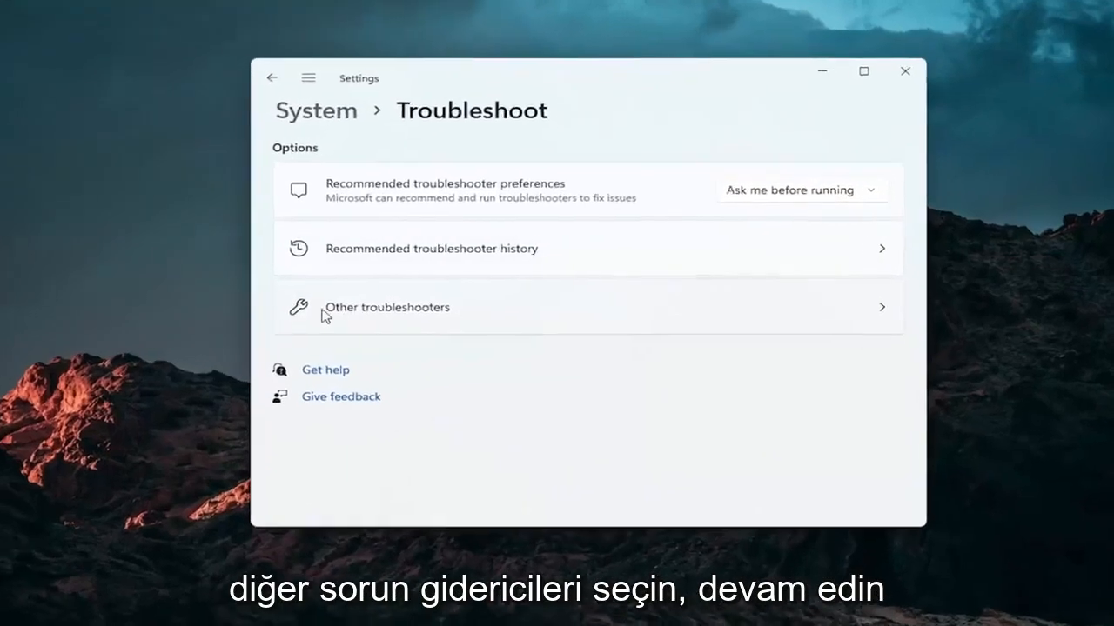
{"action": "left_click", "coordinate": [386, 307]}
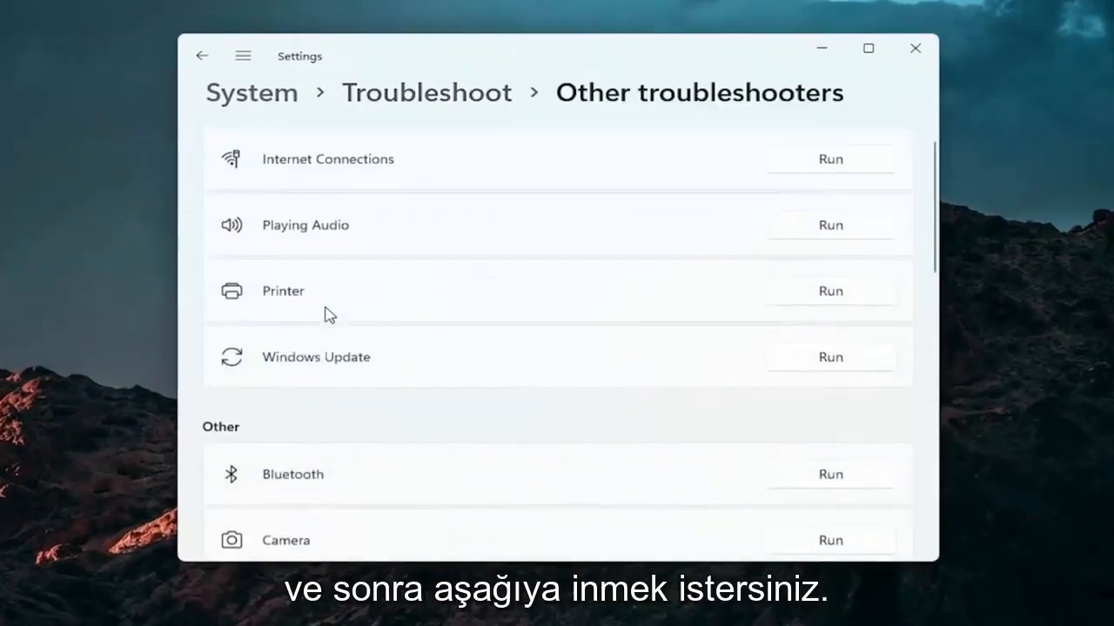
{"action": "scroll", "scroll_direction": "down", "scroll_amount": 3}
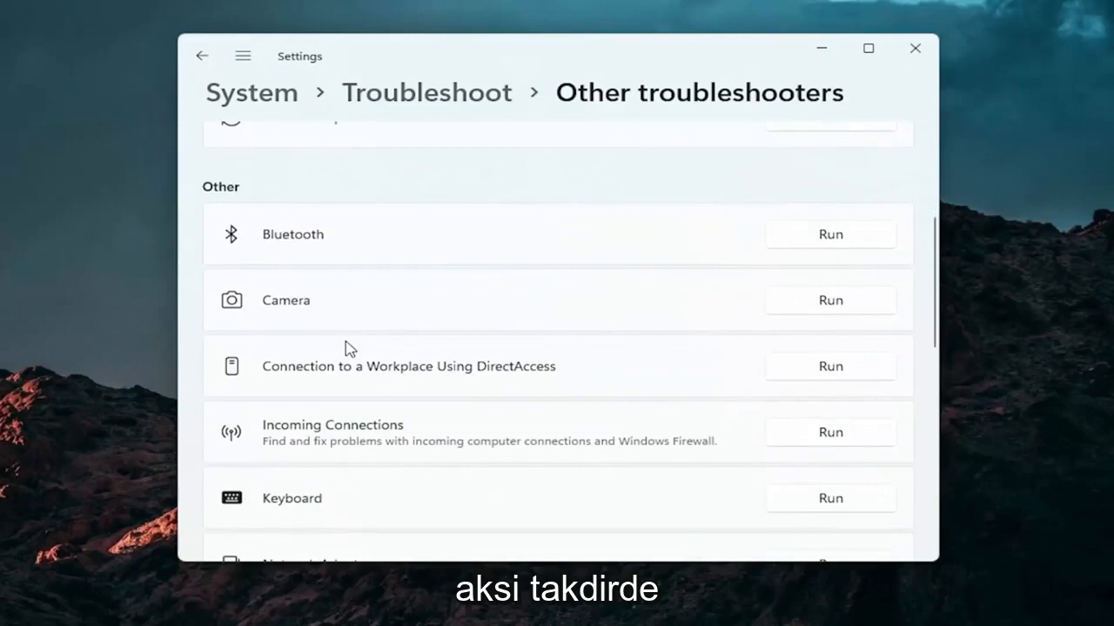
{"action": "scroll", "scroll_direction": "down", "scroll_amount": 3}
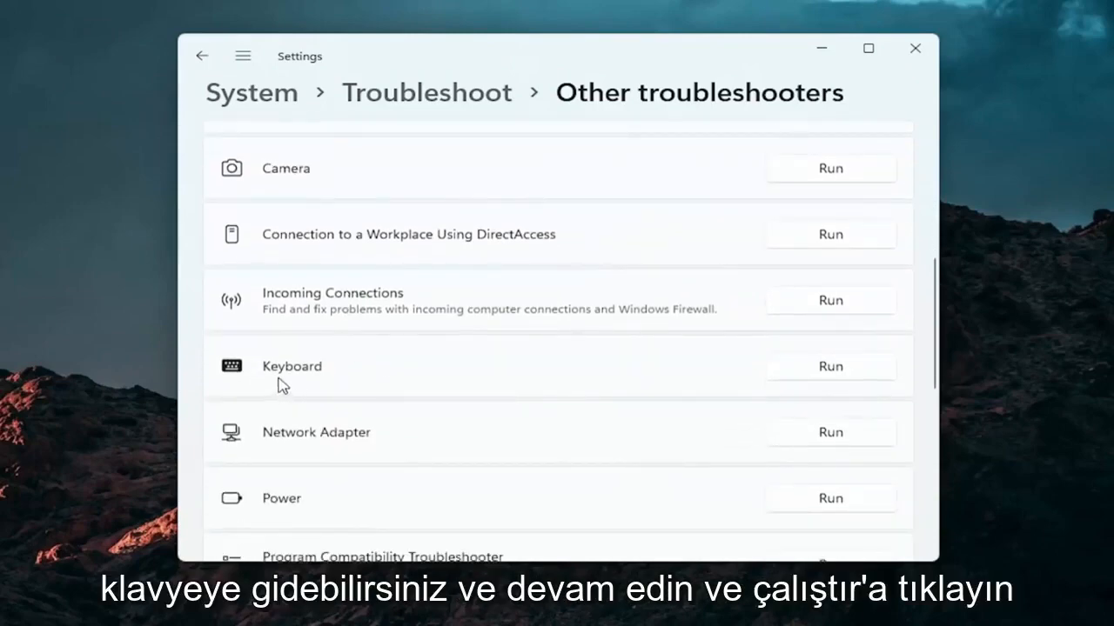
{"action": "left_click", "coordinate": [828, 366]}
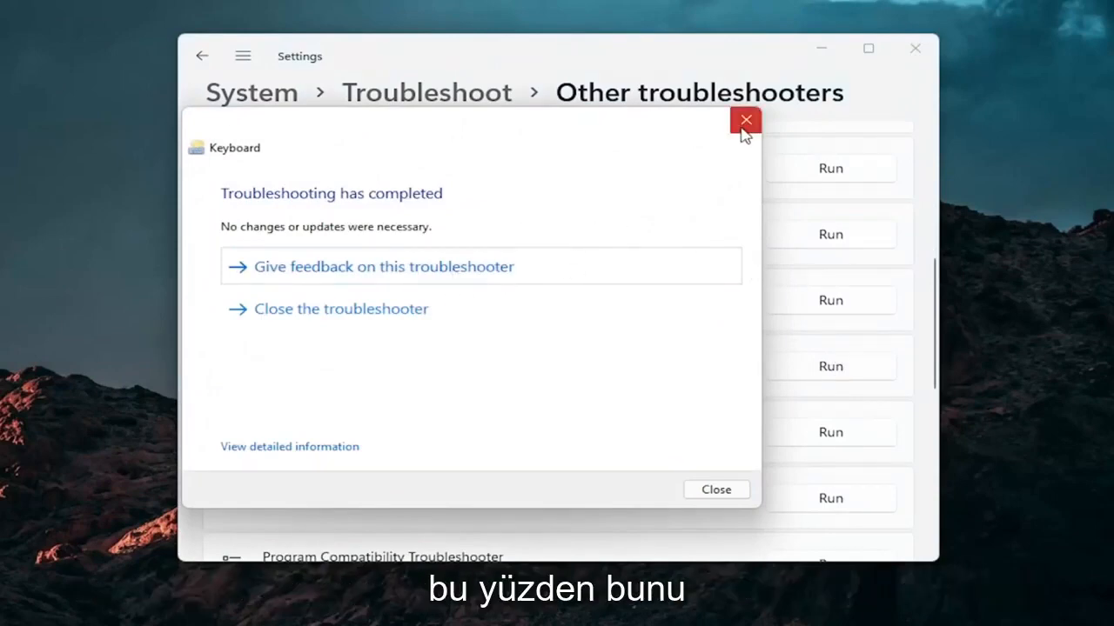
Close the finished troubleshooter, which needed no changes, and close Settings
{"action": "left_click", "coordinate": [745, 119]}
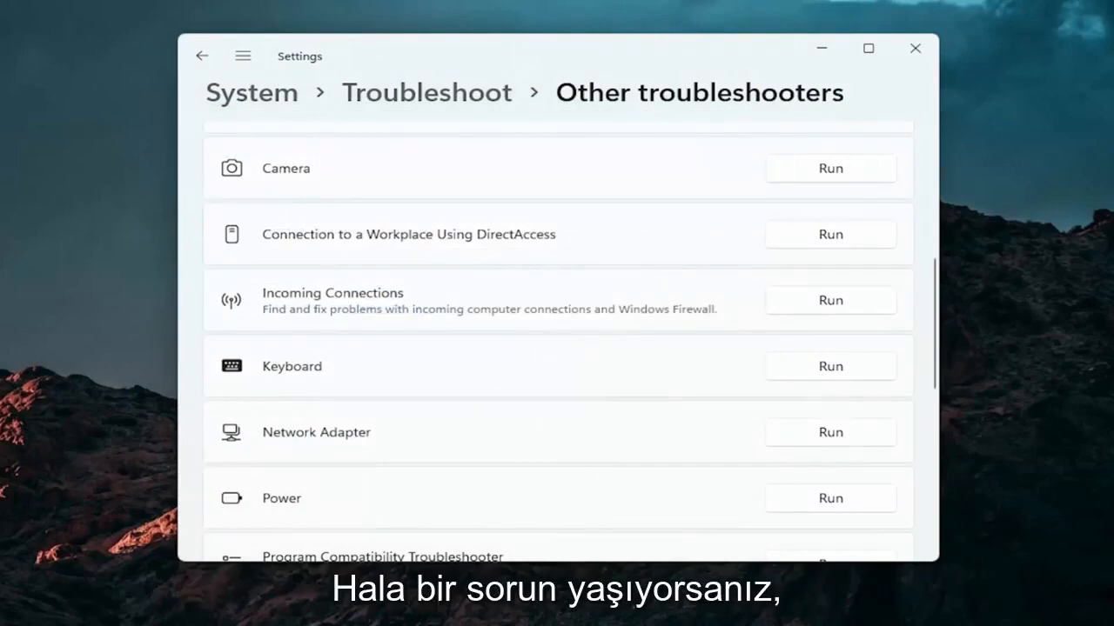
{"action": "left_click", "coordinate": [913, 49]}
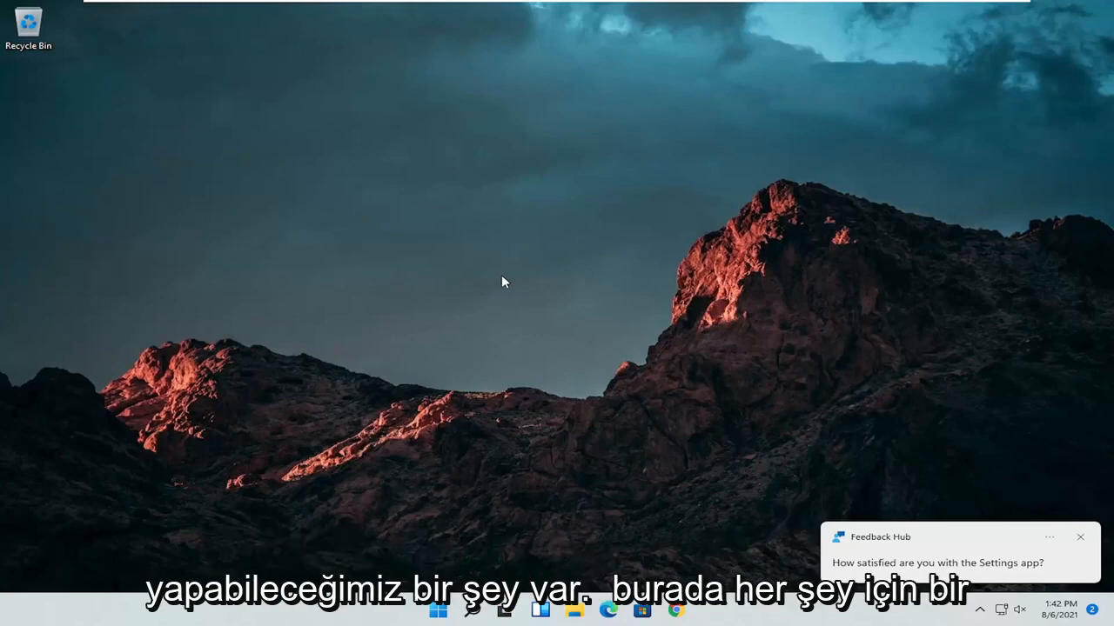
Launch Command Prompt as administrator from a 'cmd' search, approving the UAC prompt
{"action": "left_click", "coordinate": [471, 609]}
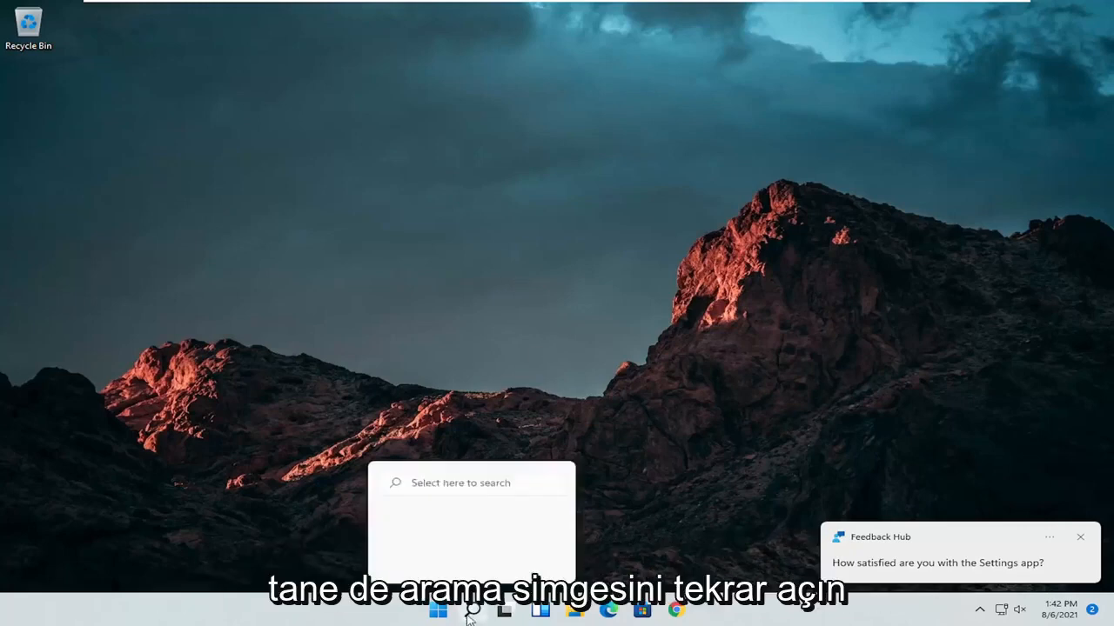
{"action": "left_click", "coordinate": [471, 609]}
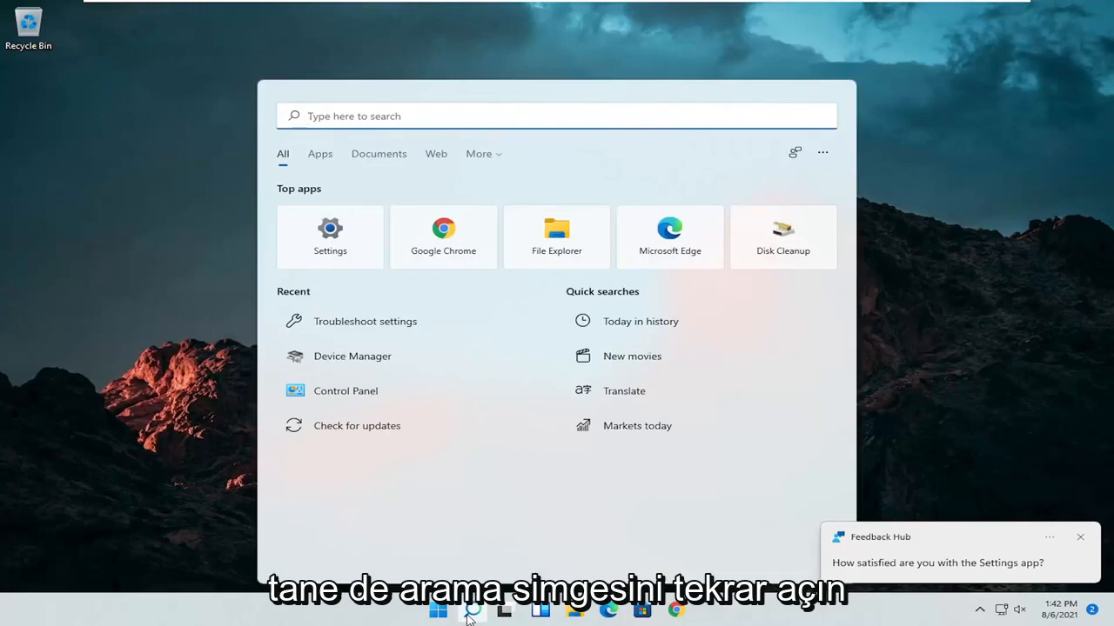
{"action": "type", "text": "cmd"}
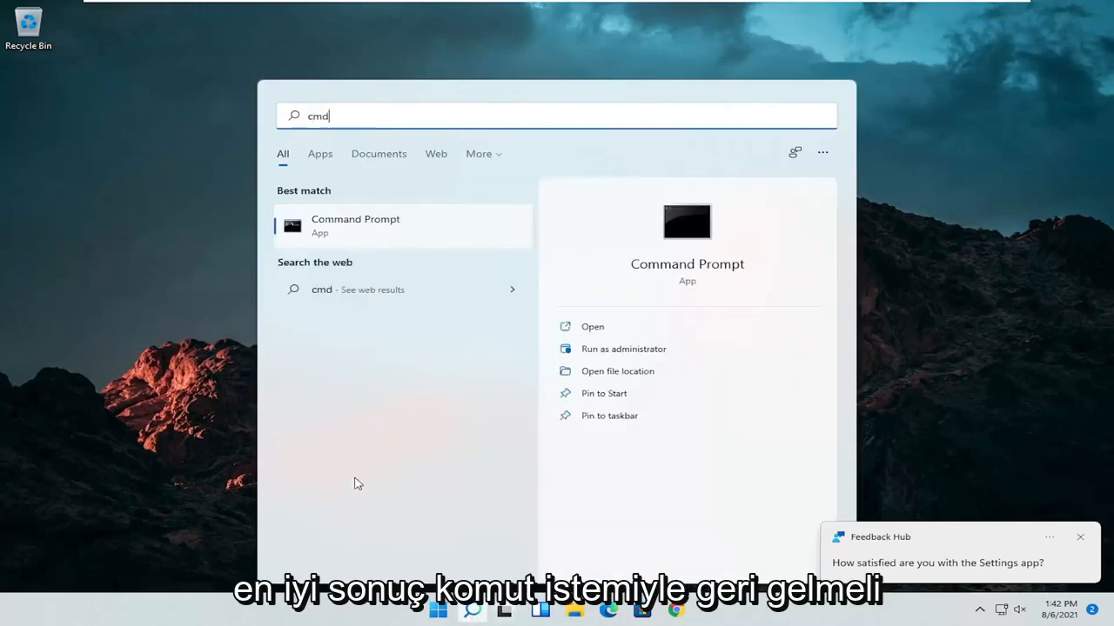
{"action": "mouse_move", "coordinate": [331, 226]}
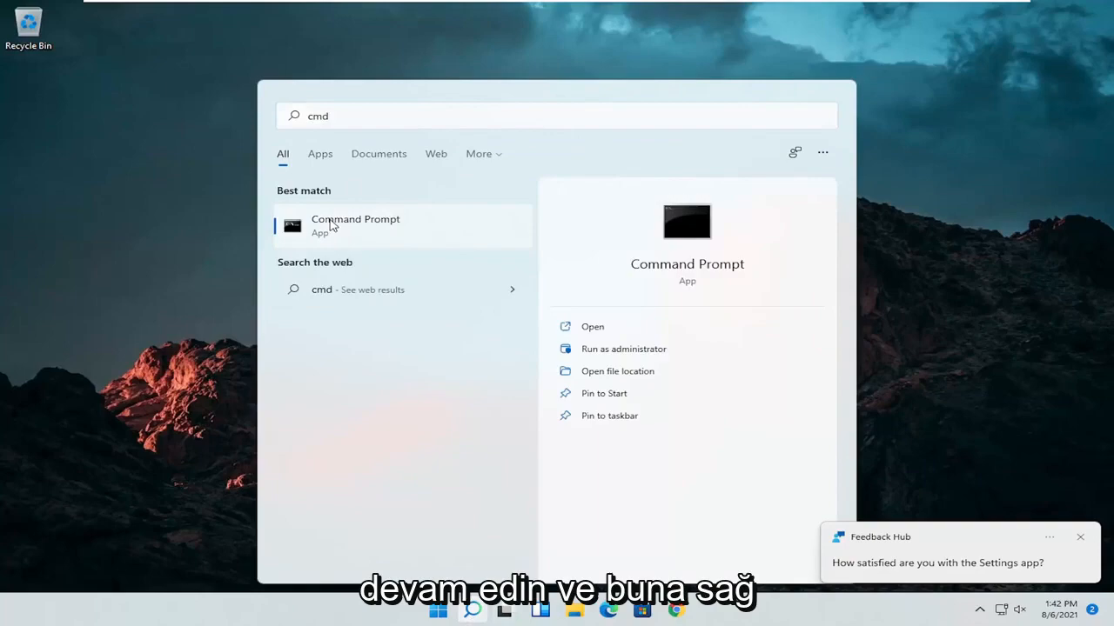
{"action": "right_click", "coordinate": [355, 224]}
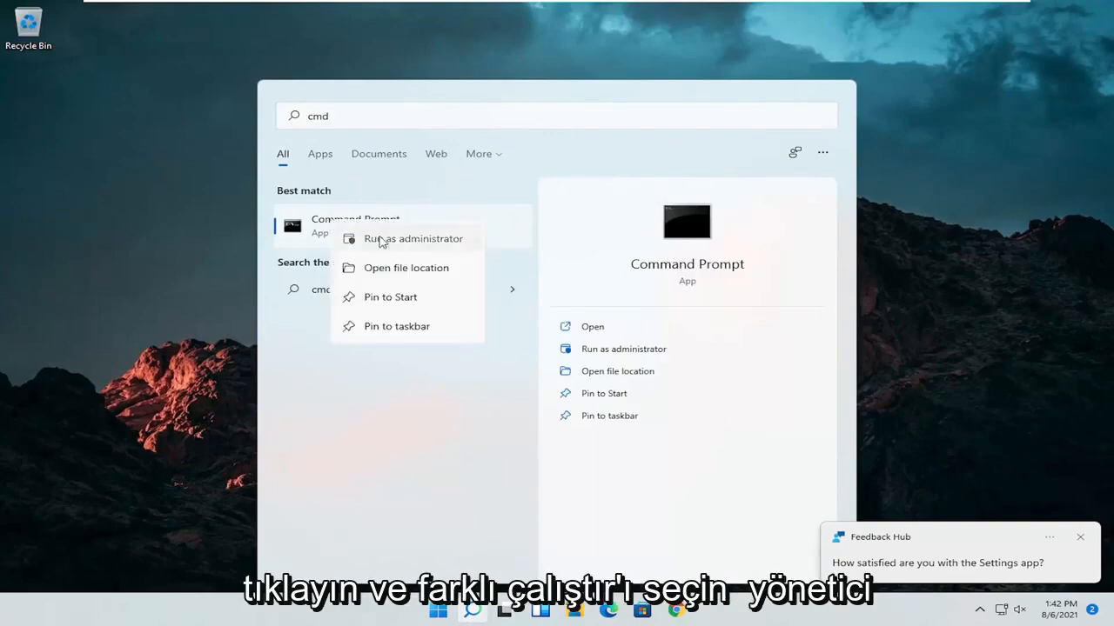
{"action": "left_click", "coordinate": [414, 238]}
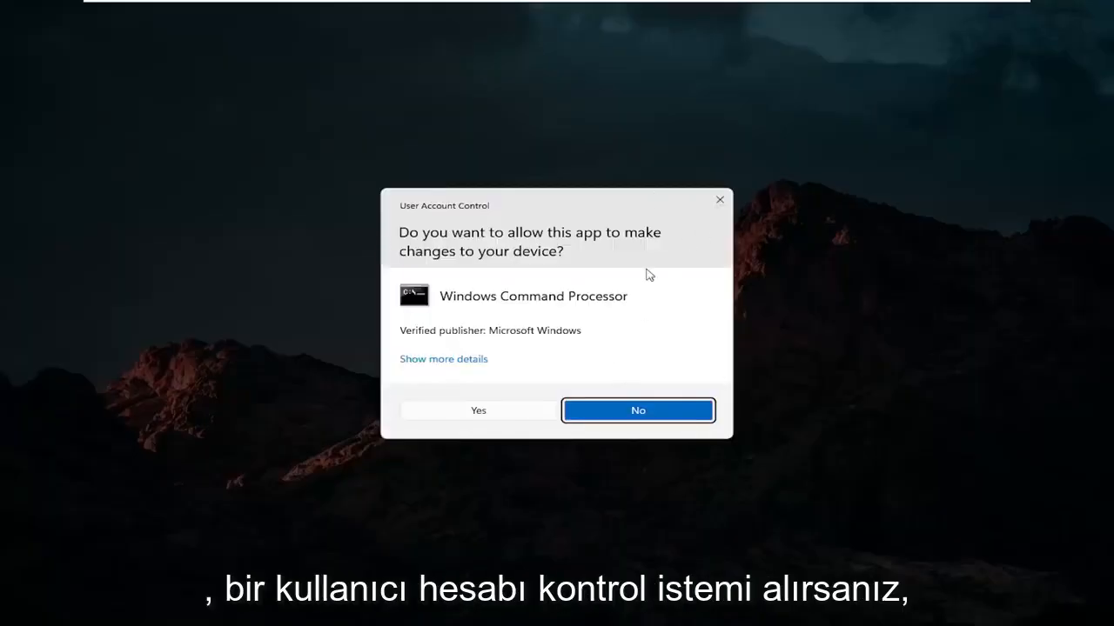
{"action": "left_click", "coordinate": [476, 411]}
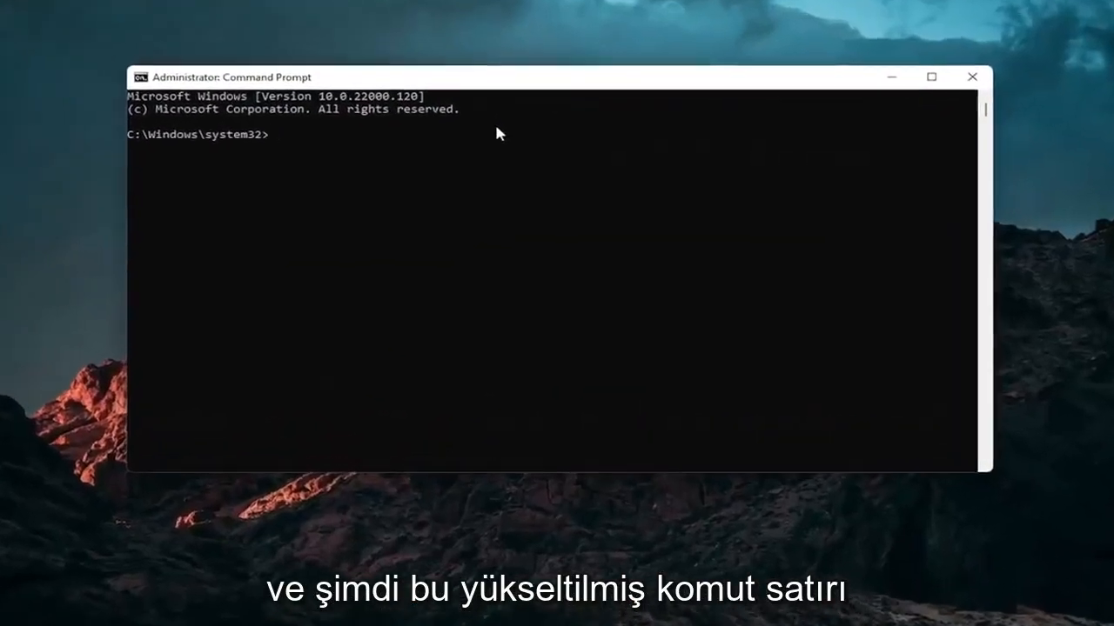
Run sfc /scannow to completion with no integrity violations found, then close Command Prompt
{"action": "type", "text": "sfc /scannow"}
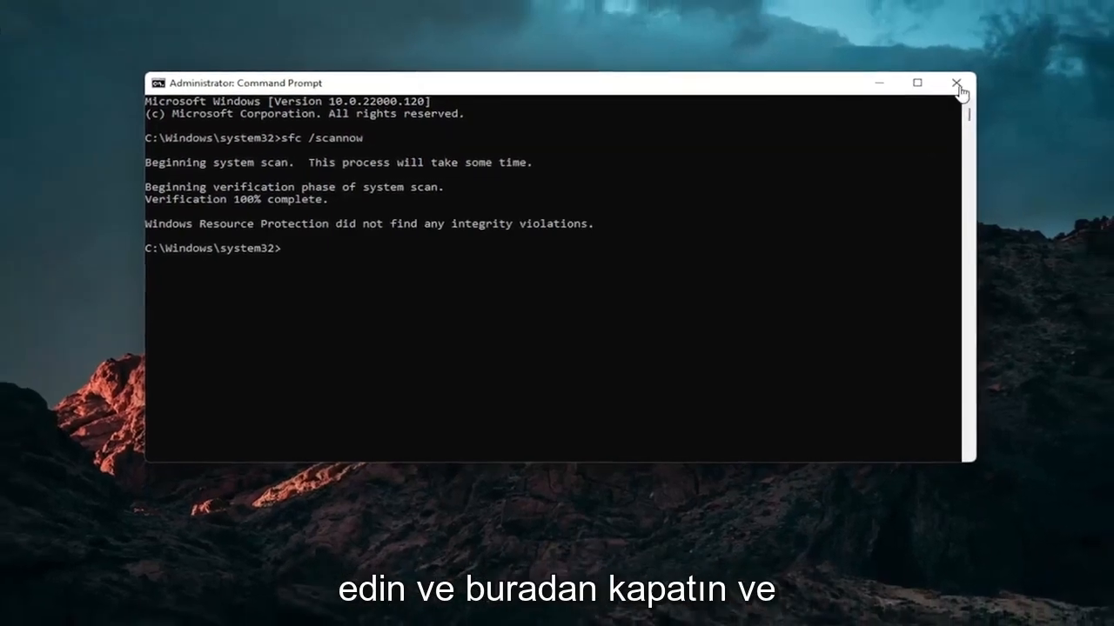
{"action": "left_click", "coordinate": [957, 84]}
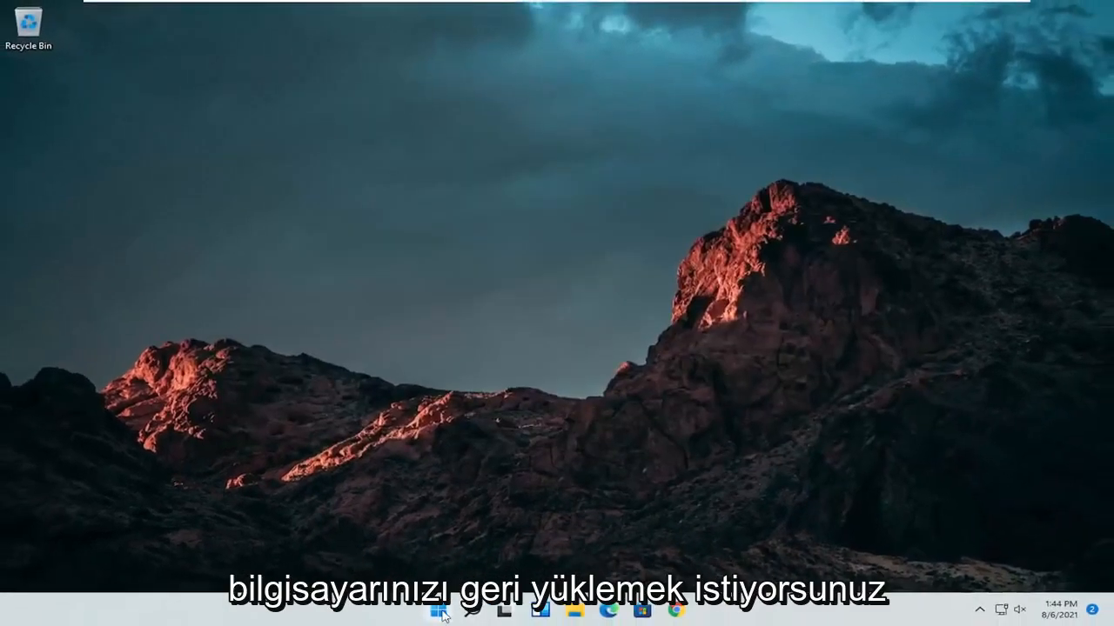